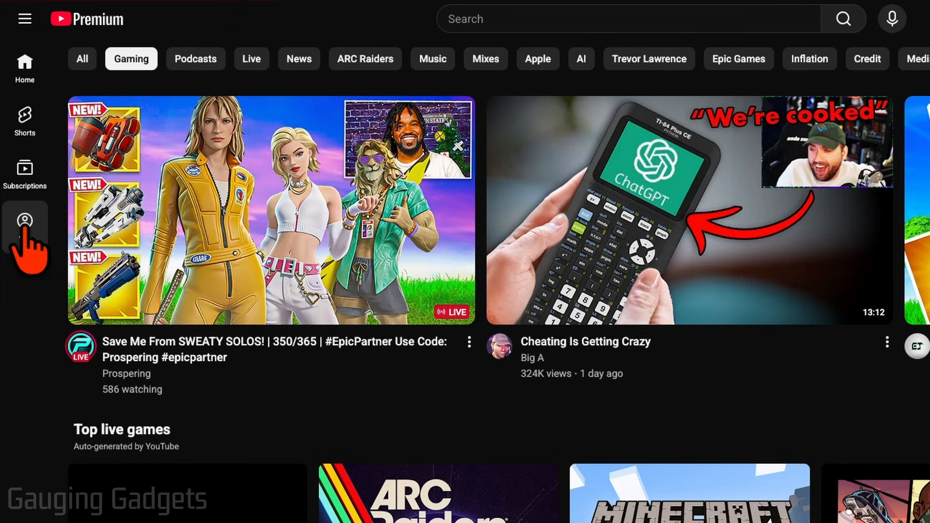
# Open the You page from the sidebar and dismiss the popup 2025 Recap player
pyautogui.click(24, 222)
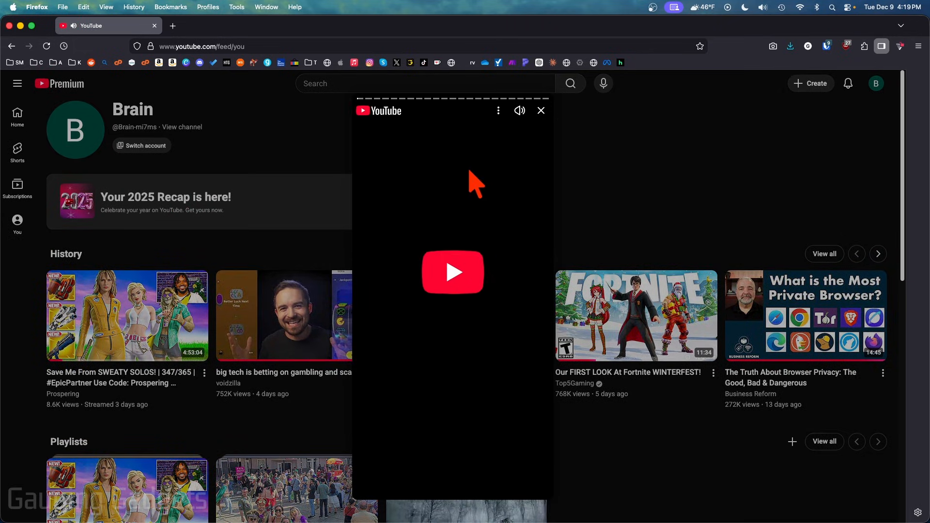
pyautogui.click(541, 110)
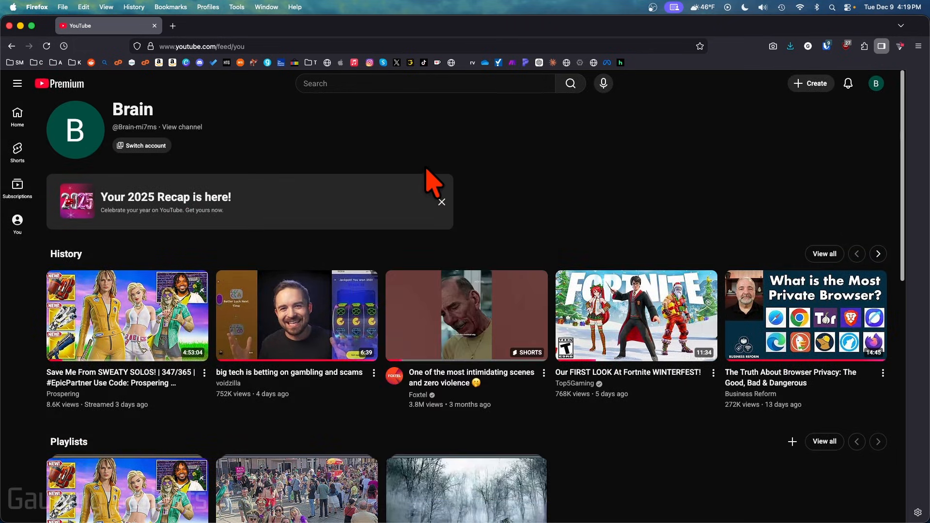
pyautogui.moveTo(492, 184)
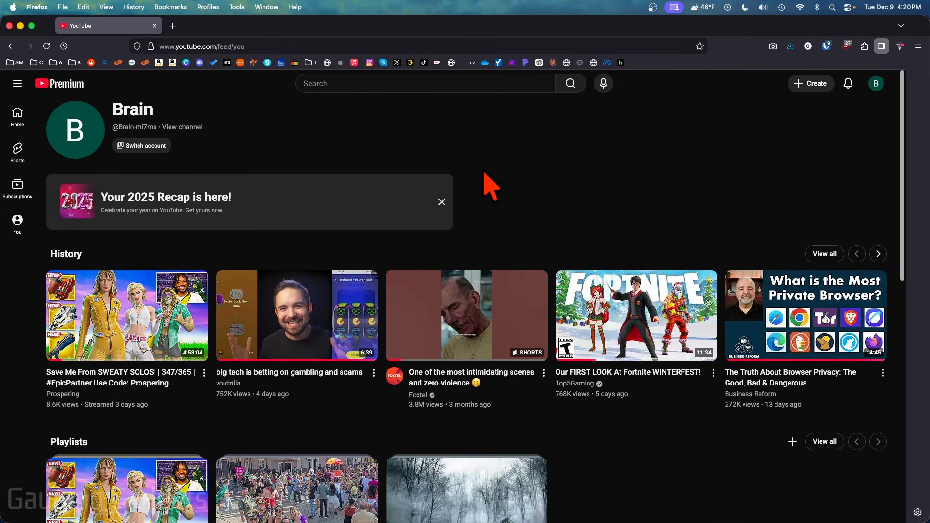
pyautogui.moveTo(516, 175)
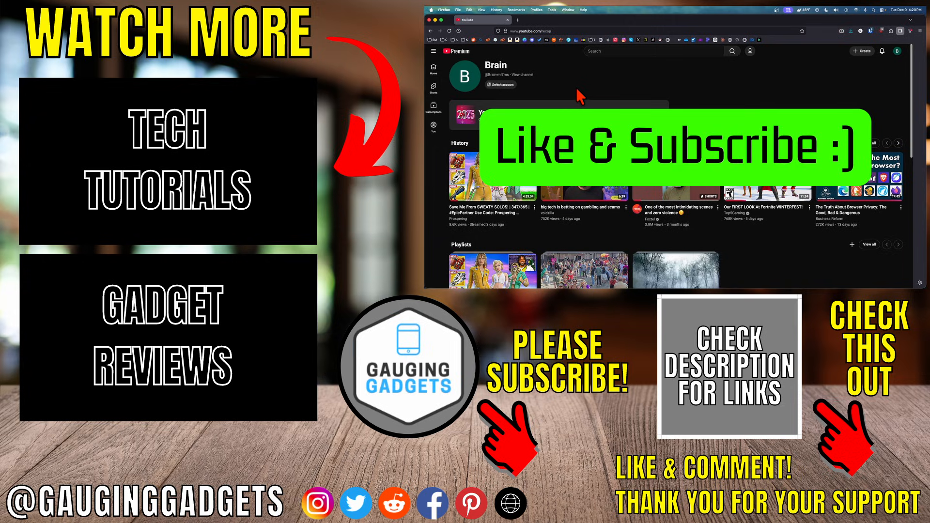
pyautogui.moveTo(592, 82)
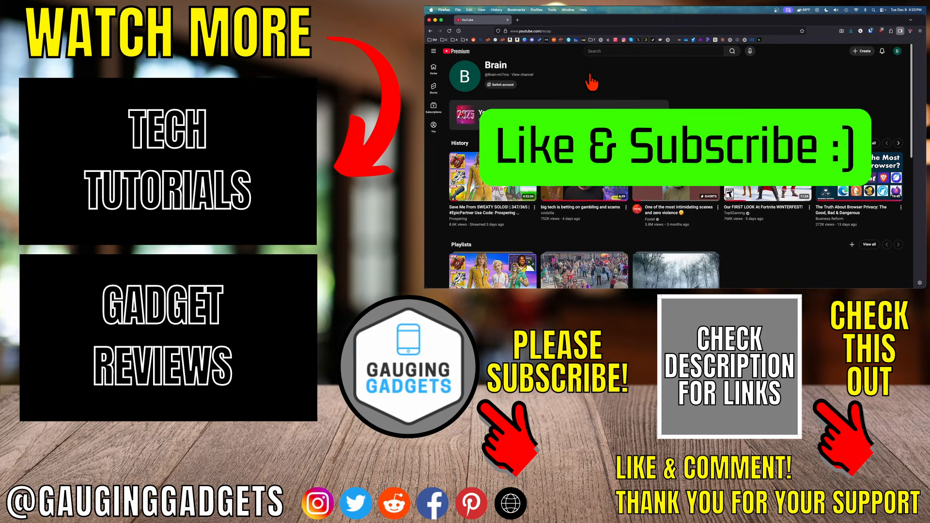
pyautogui.moveTo(600, 77)
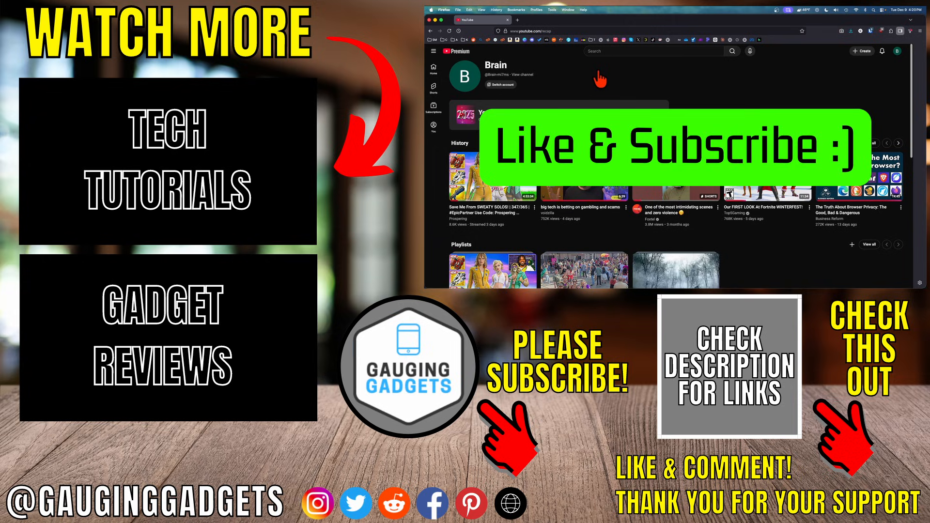